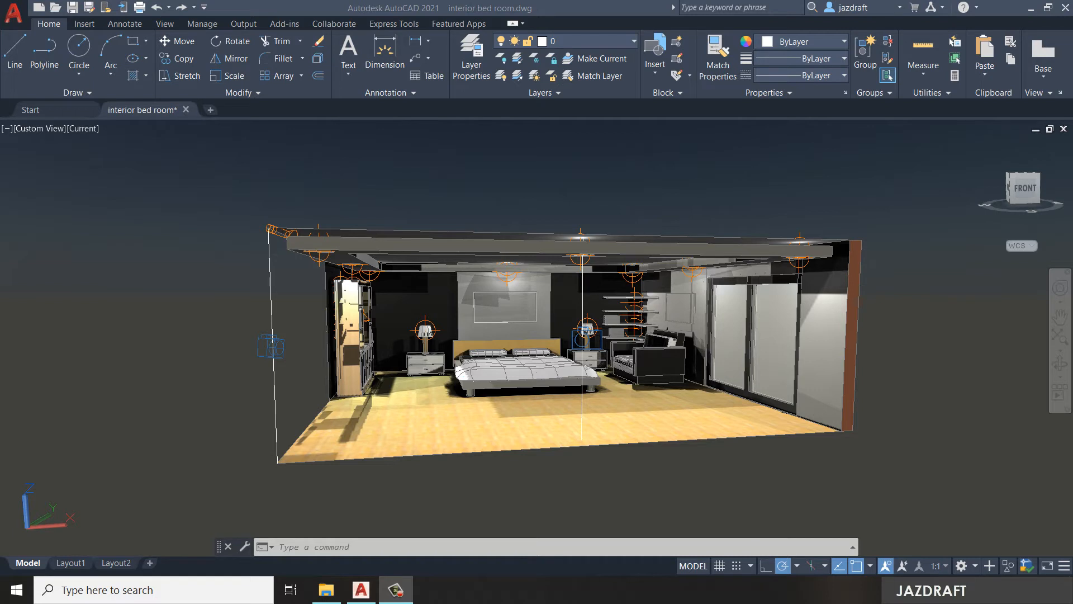
mouse_move(699, 398)
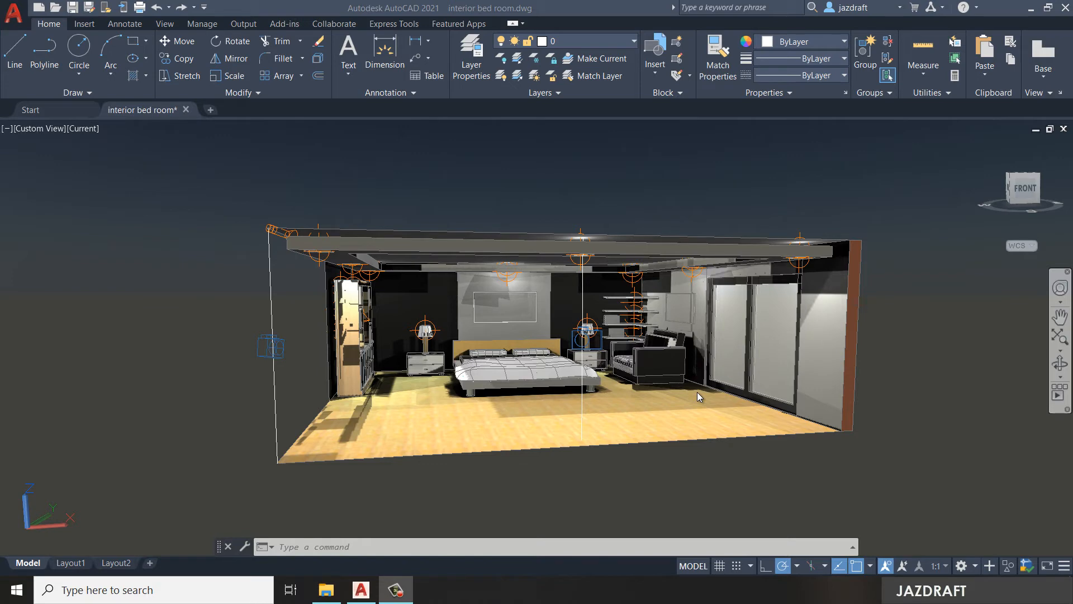
mouse_move(697, 396)
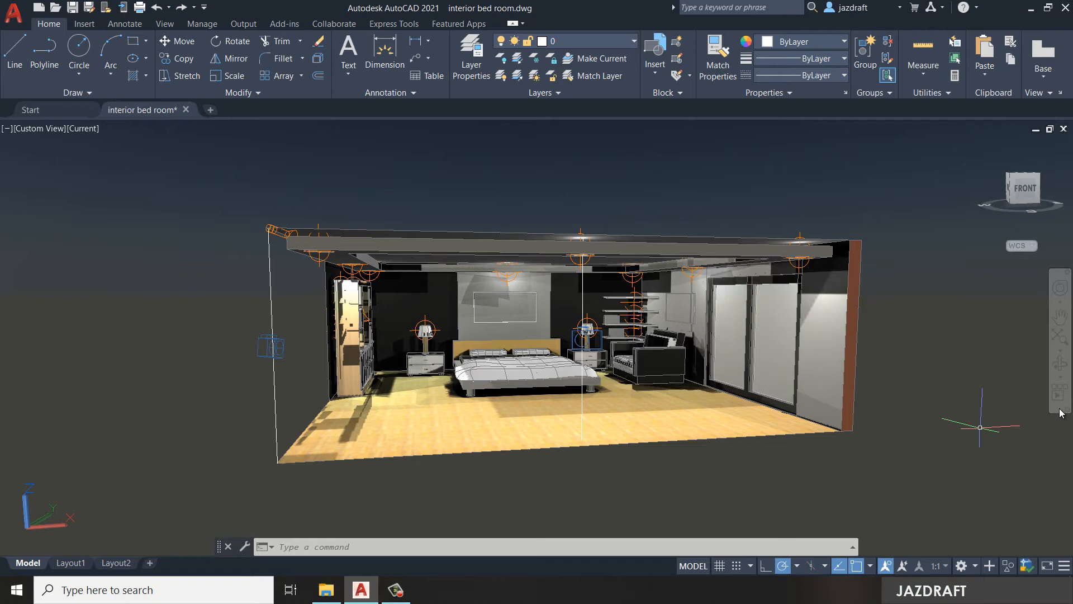
click(325, 589)
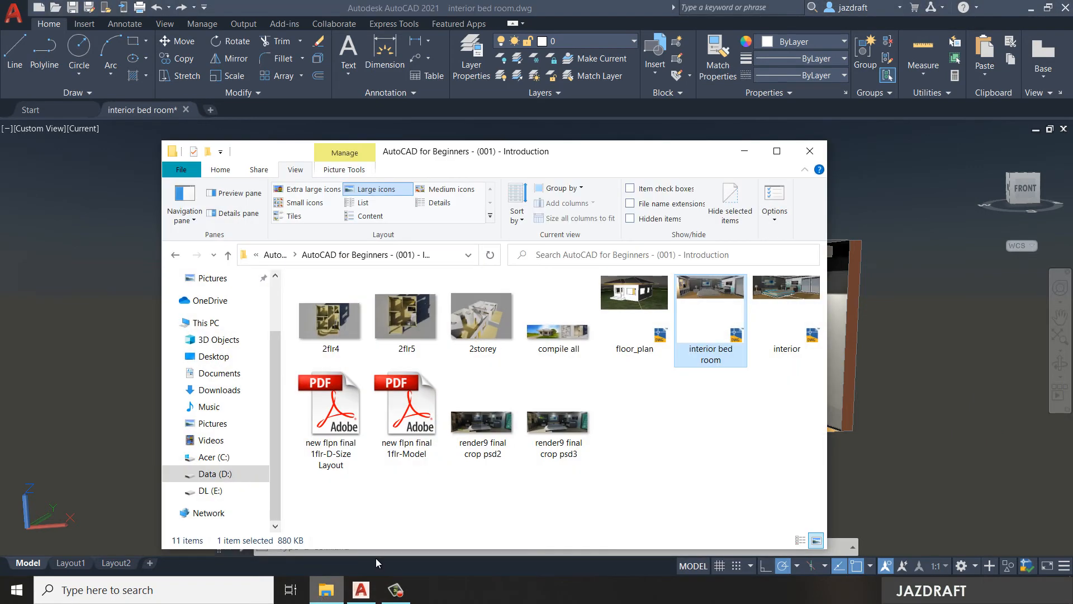
mouse_move(695, 412)
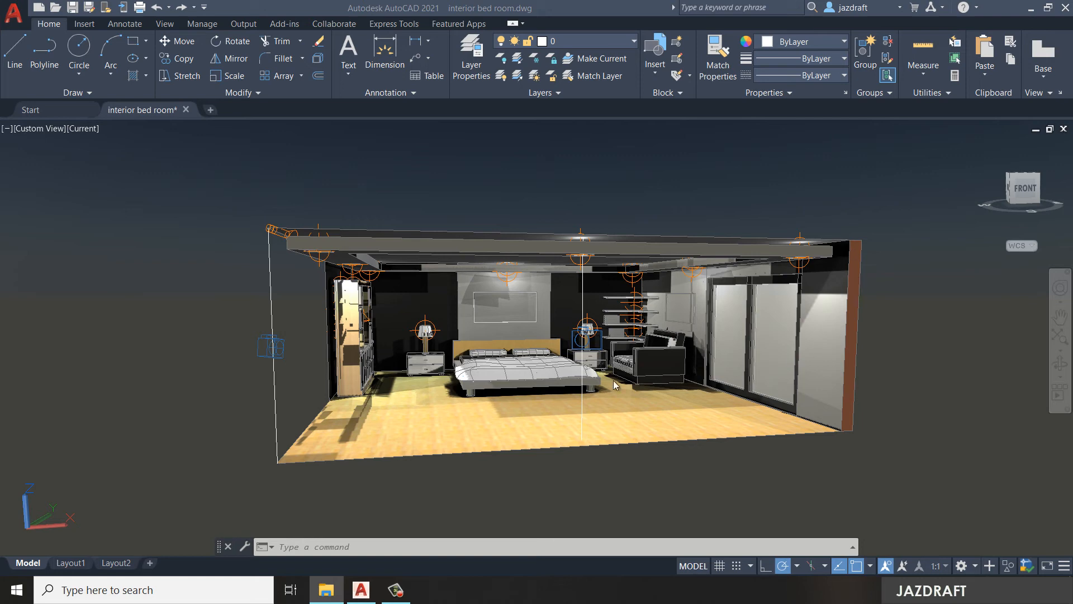
mouse_move(885, 448)
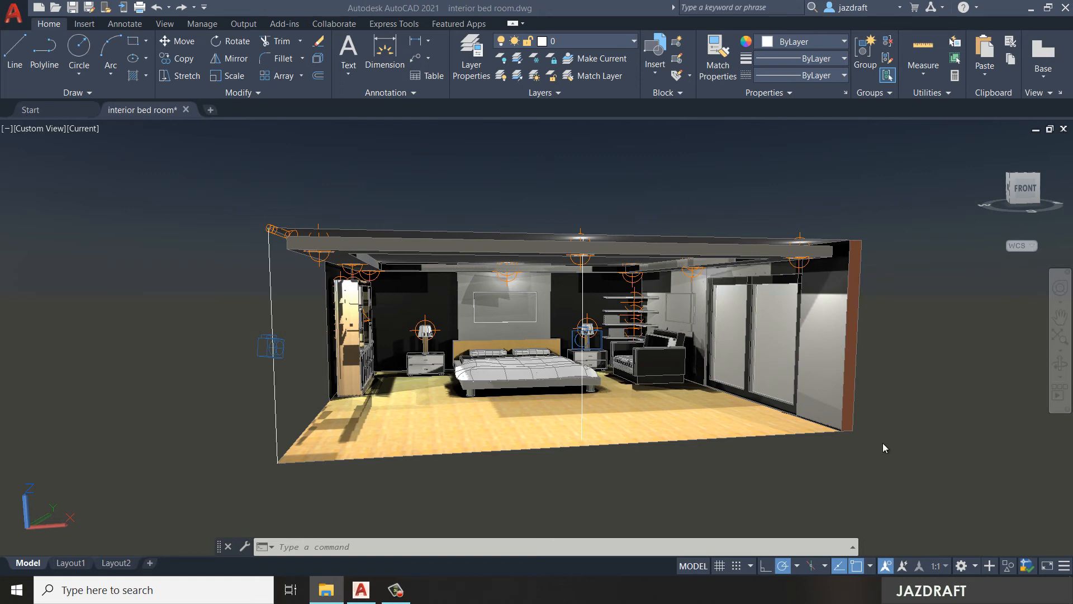
mouse_move(743, 354)
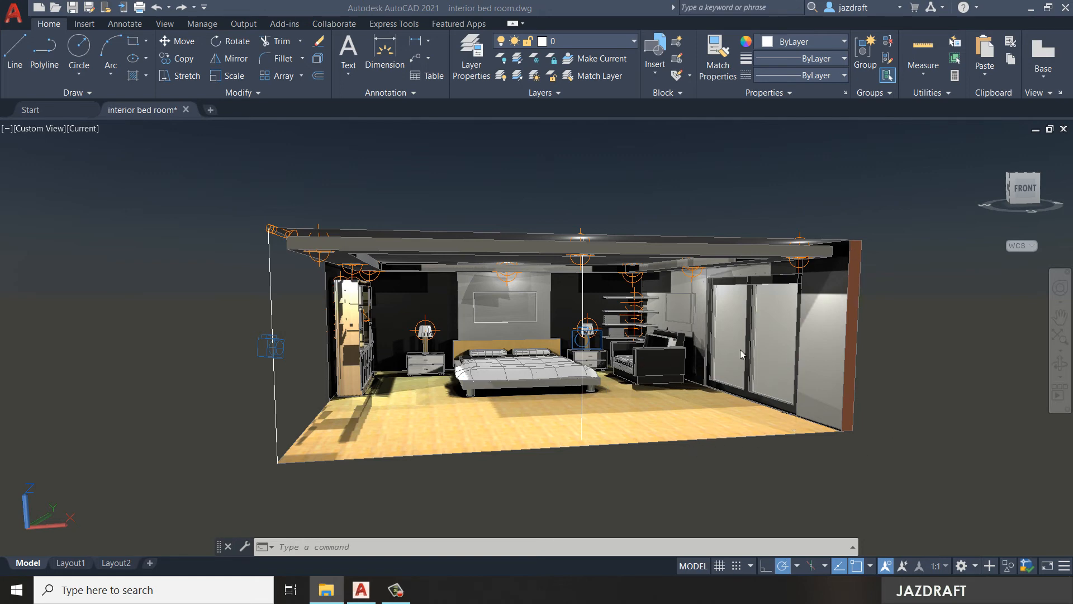
mouse_move(942, 365)
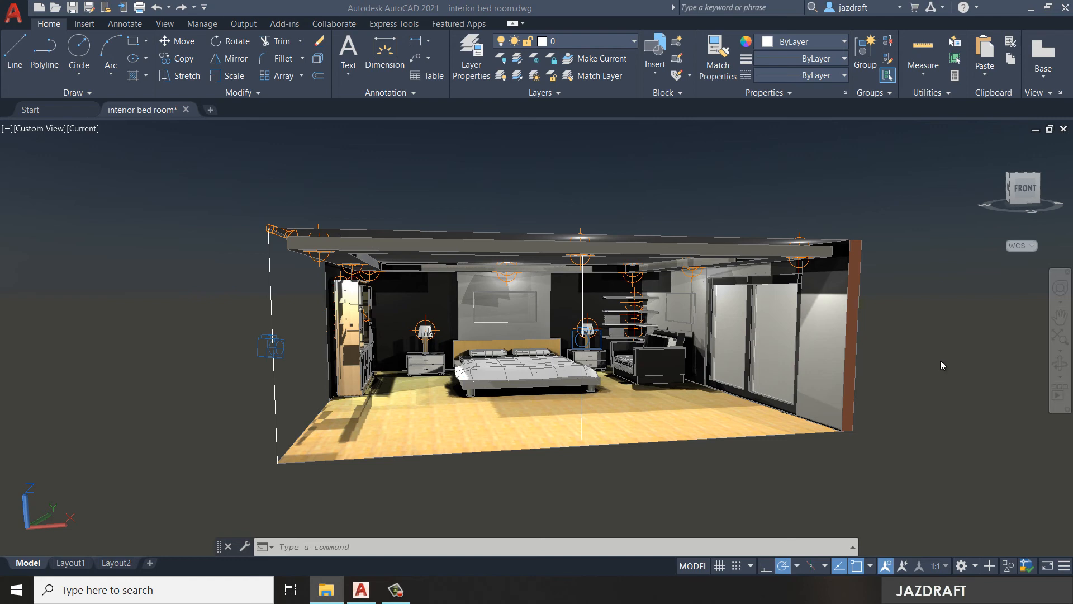